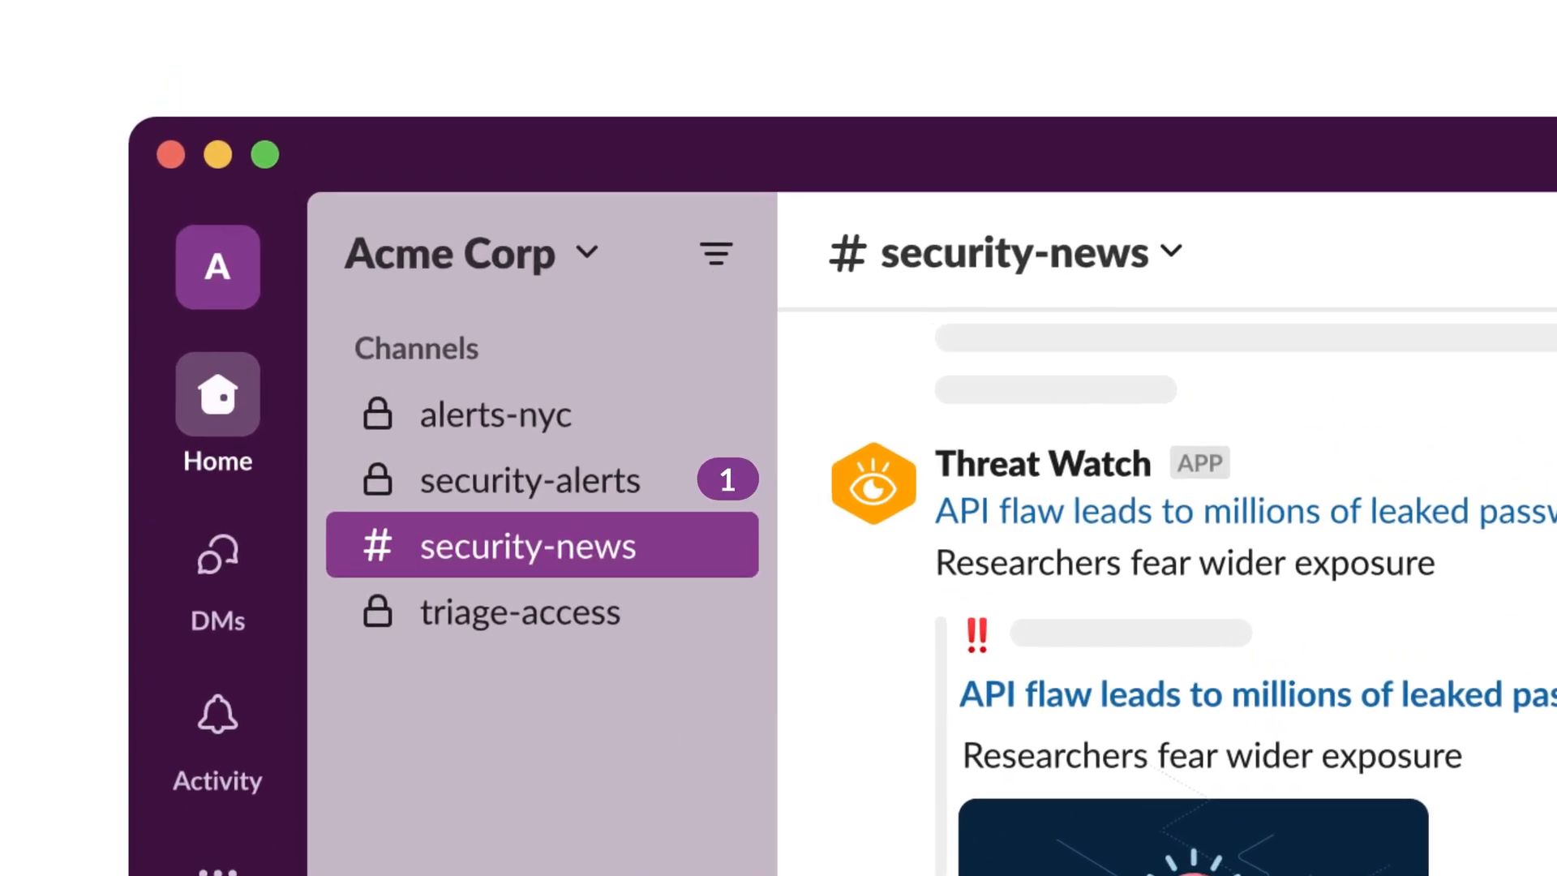
Step: Switch from security-news to the security-alerts channel with its malware detection alert thread
{"action": "left_click", "coordinate": [529, 478]}
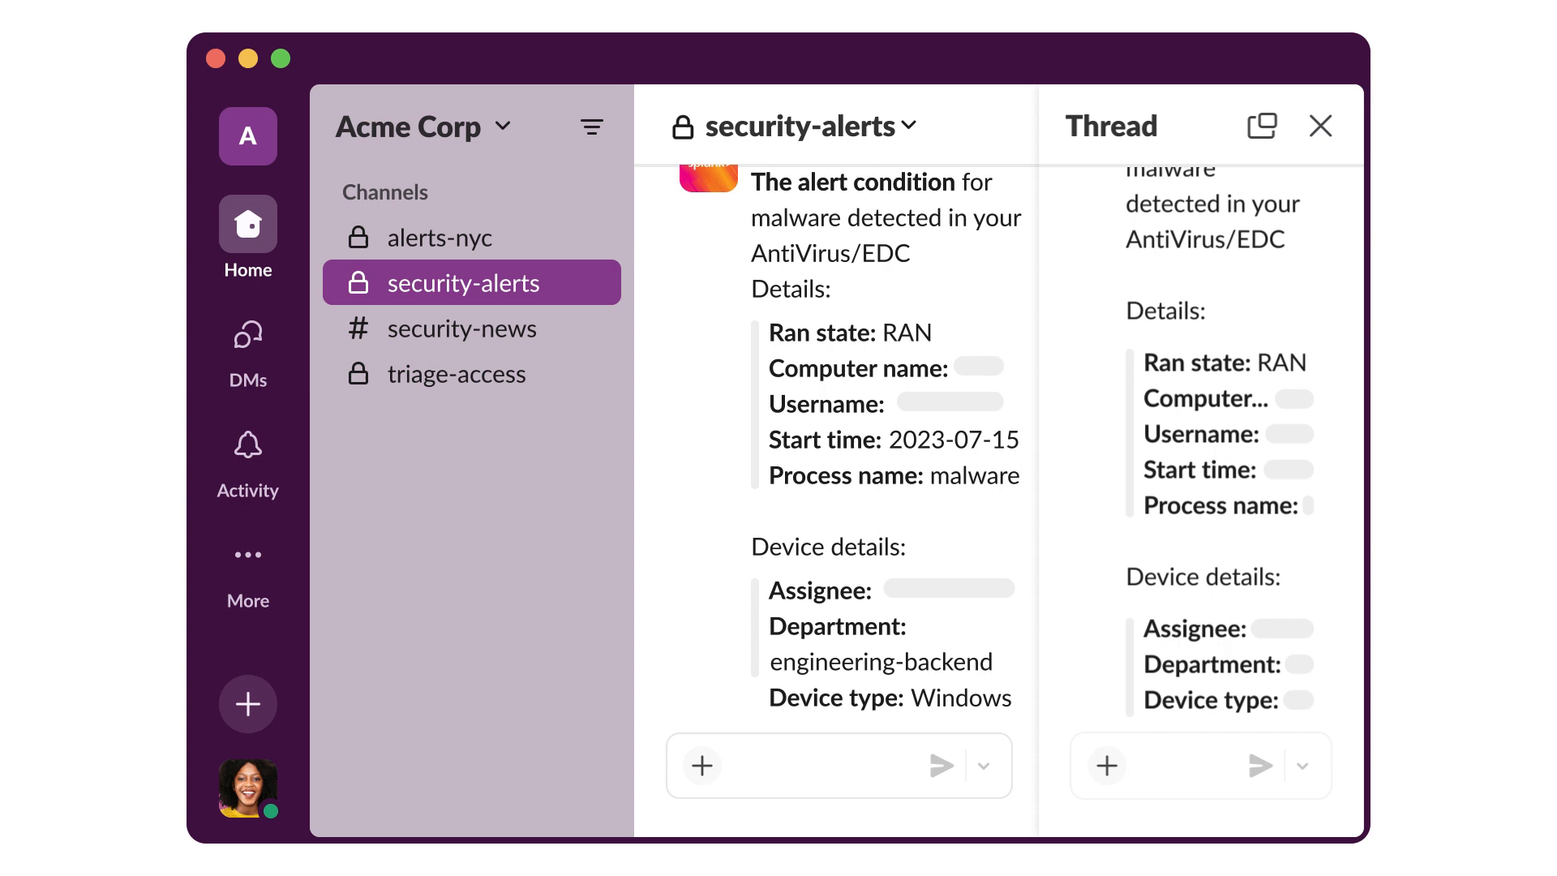
Step: Read the malware alert's triage replies, then close the thread to reveal the DLP Bot alert
{"action": "scroll", "scroll_direction": "down", "scroll_amount": 3}
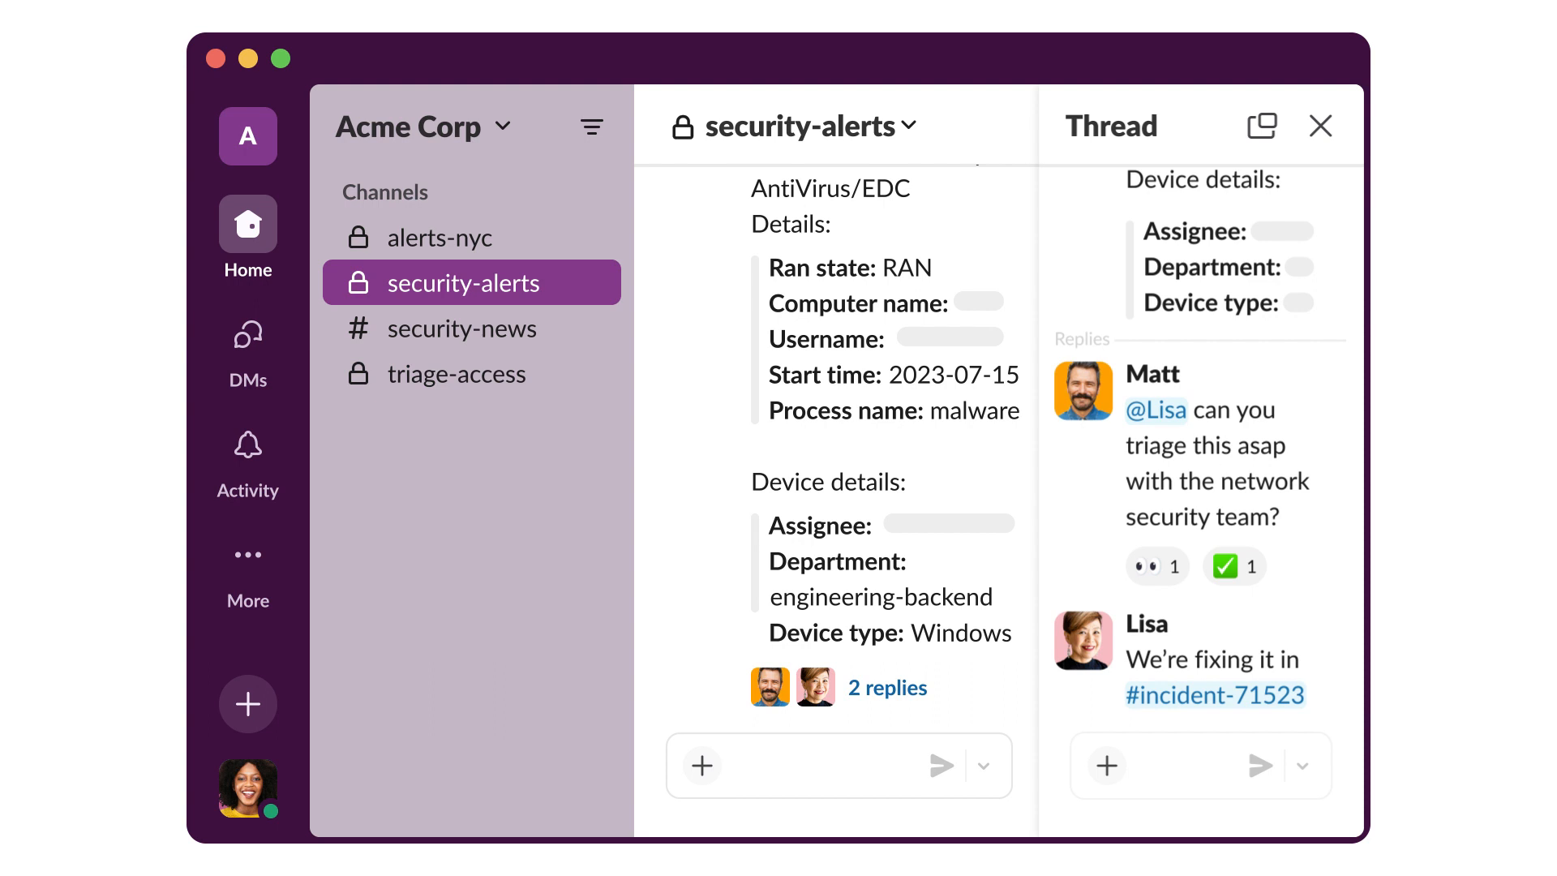
{"action": "left_click", "coordinate": [1317, 127]}
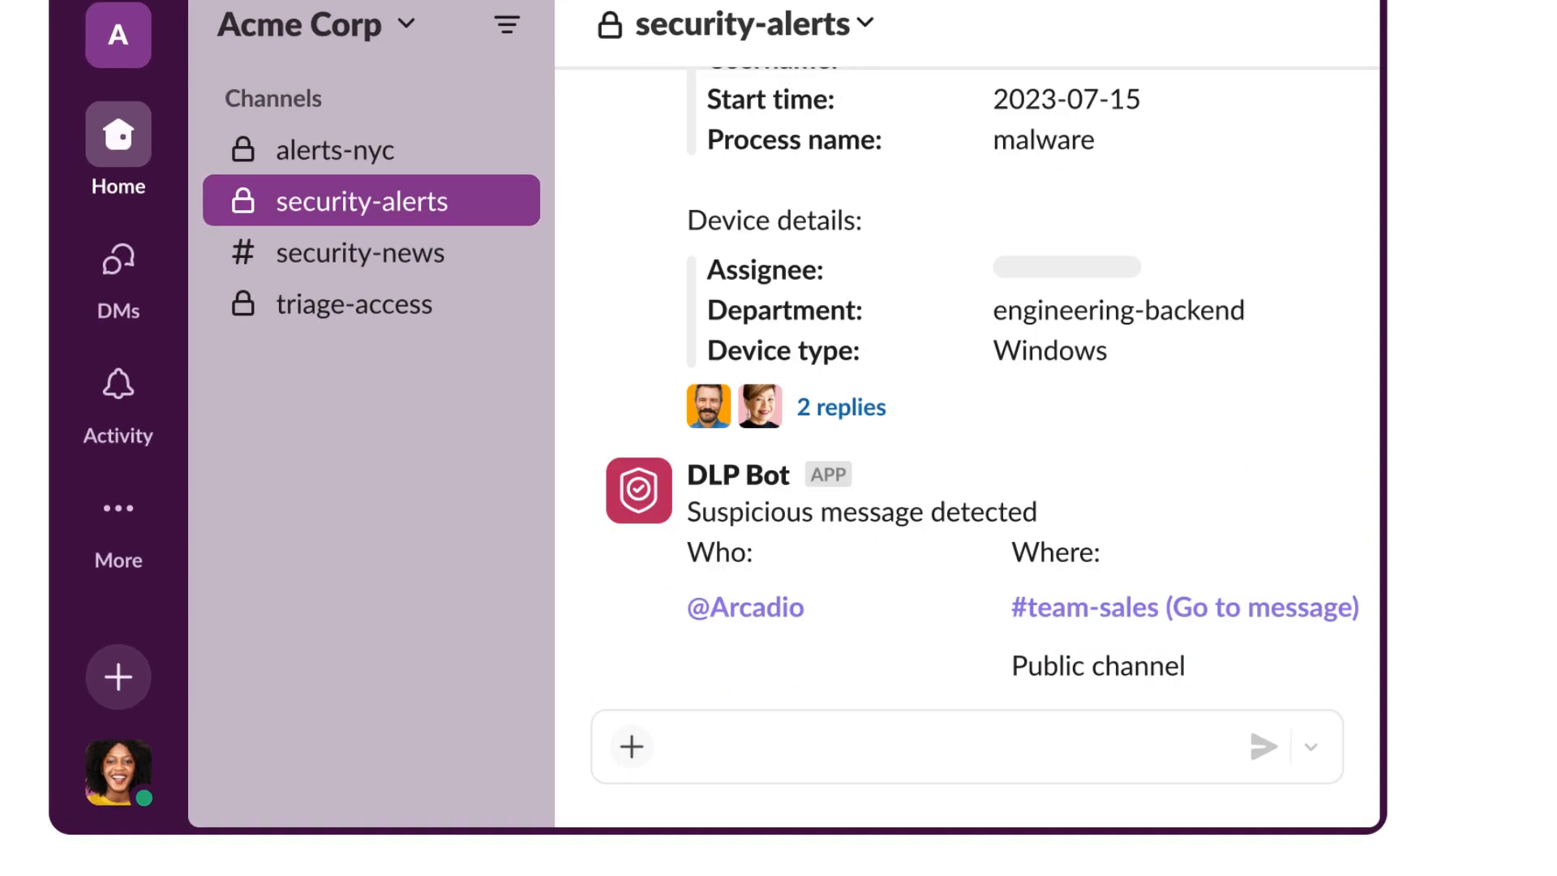
{"action": "scroll", "scroll_direction": "down", "scroll_amount": 3}
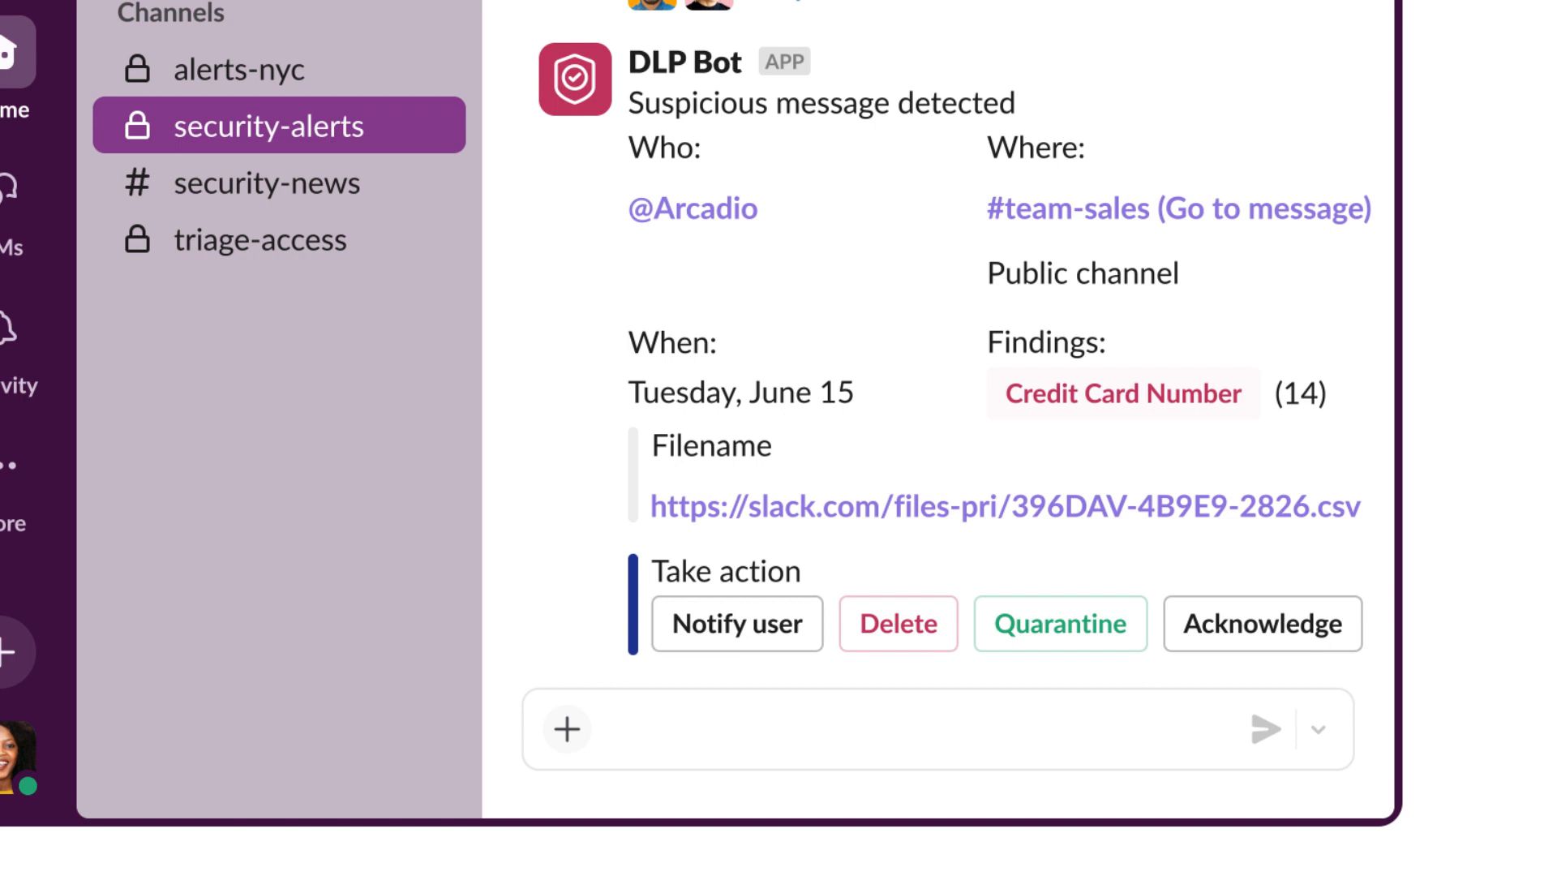
{"action": "mouse_move", "coordinate": [991, 595]}
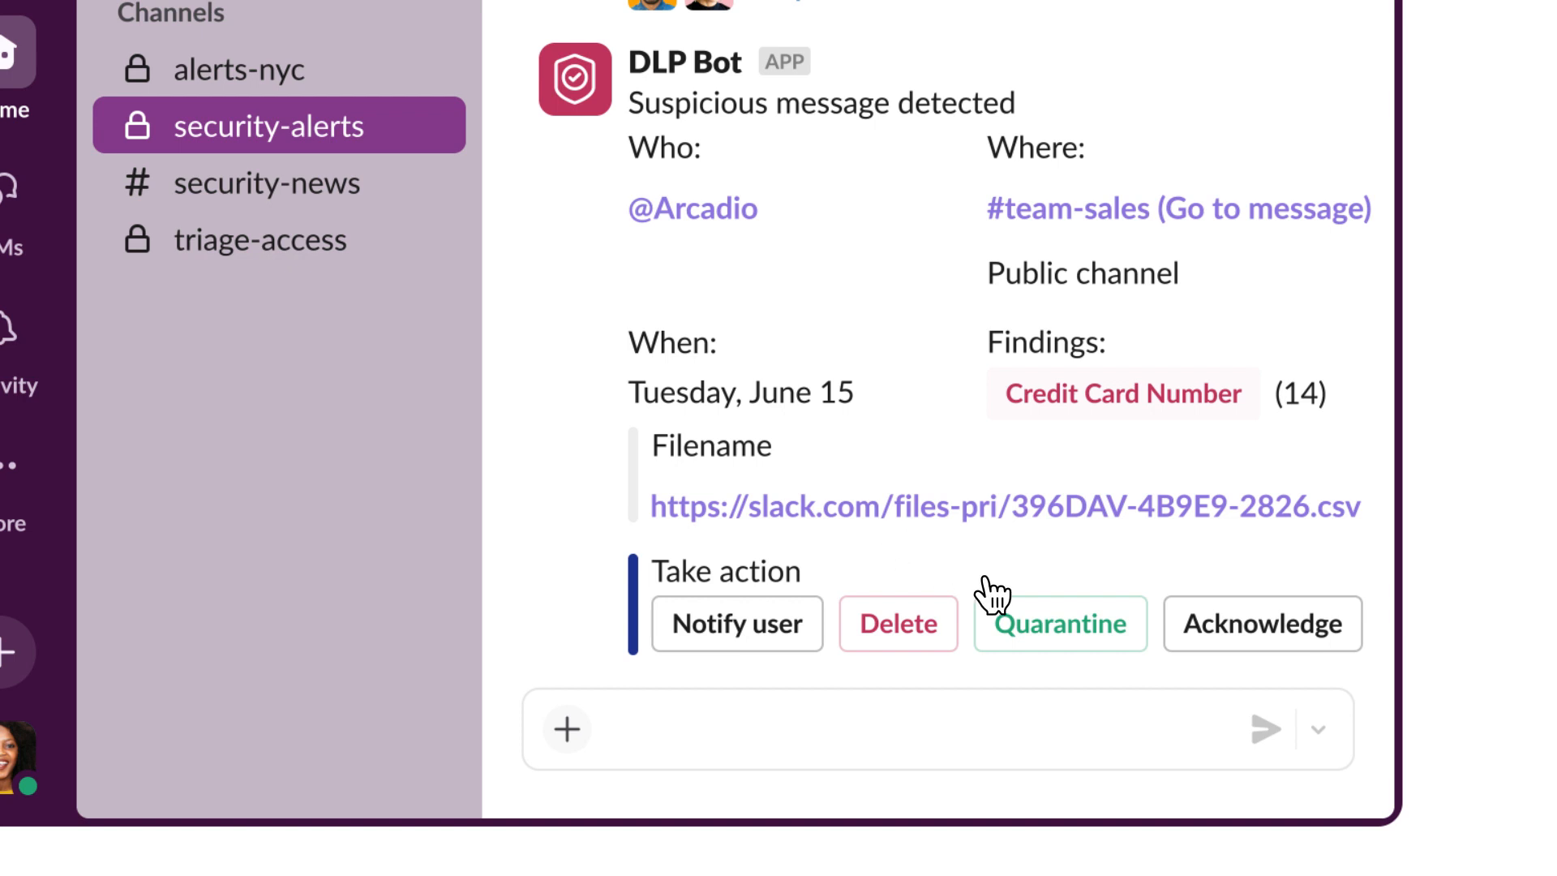
{"action": "left_click", "coordinate": [1060, 623]}
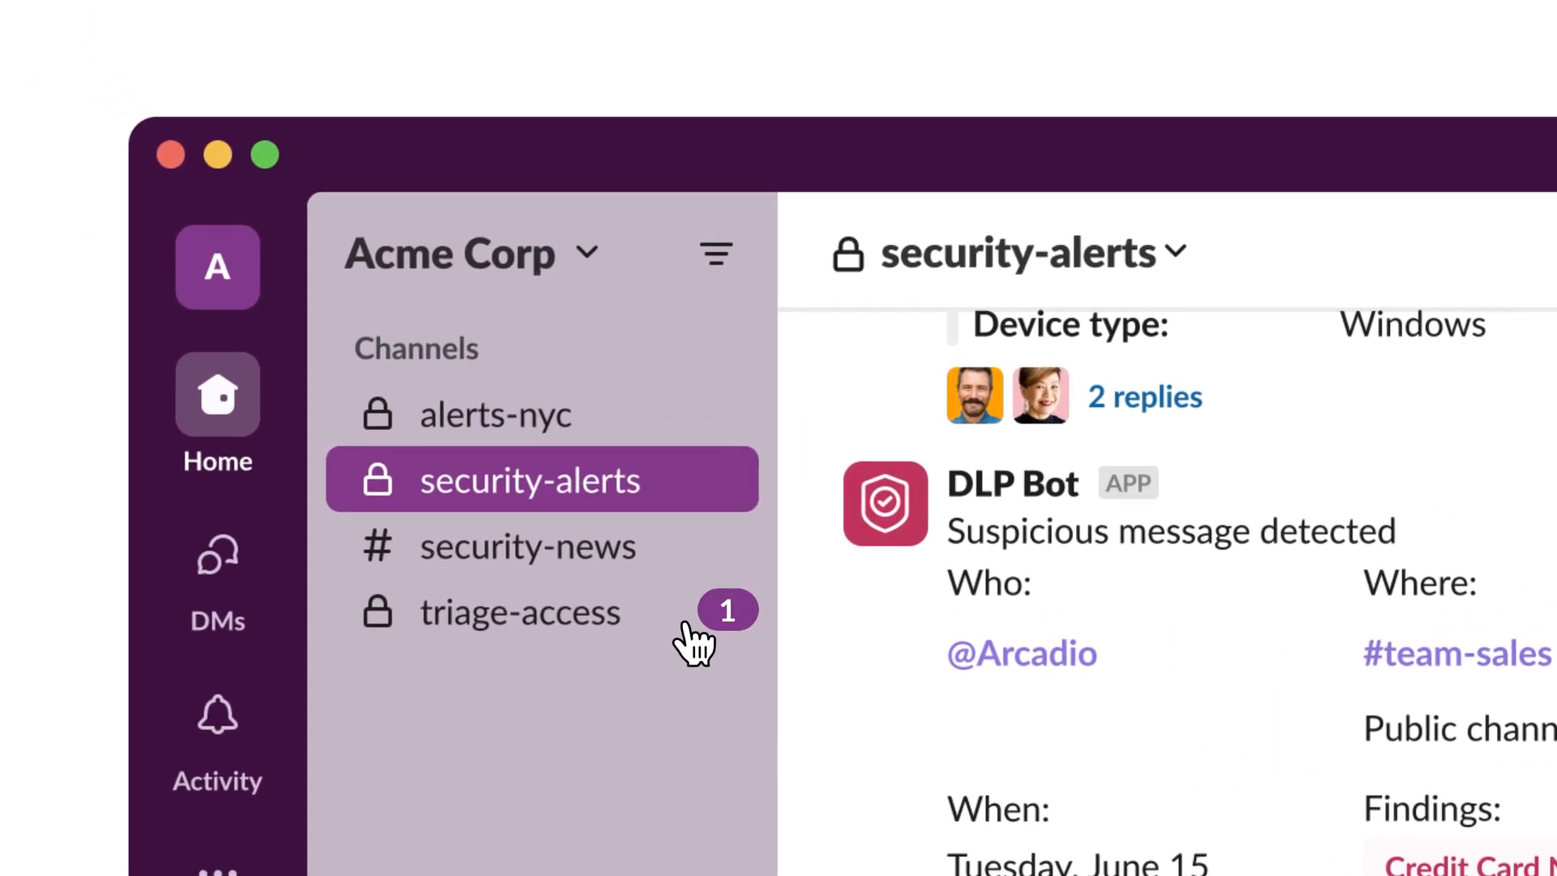
Step: Read the Access Bot login alert in triage-access, then switch to alerts-nyc's Alarm Scanner motion event
{"action": "left_click", "coordinate": [519, 613]}
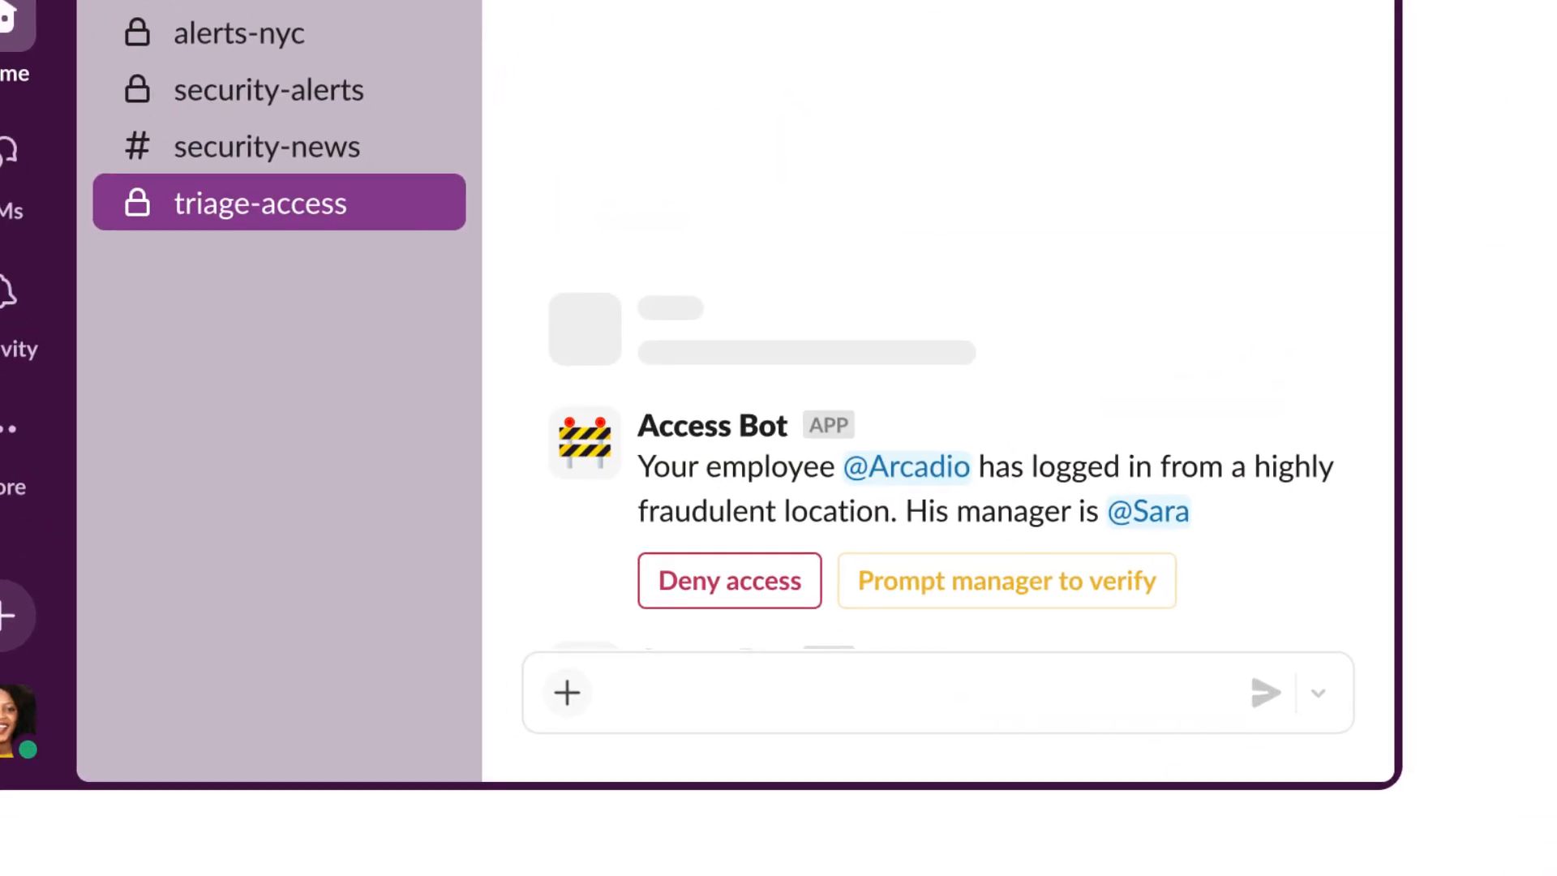
{"action": "mouse_move", "coordinate": [1021, 612]}
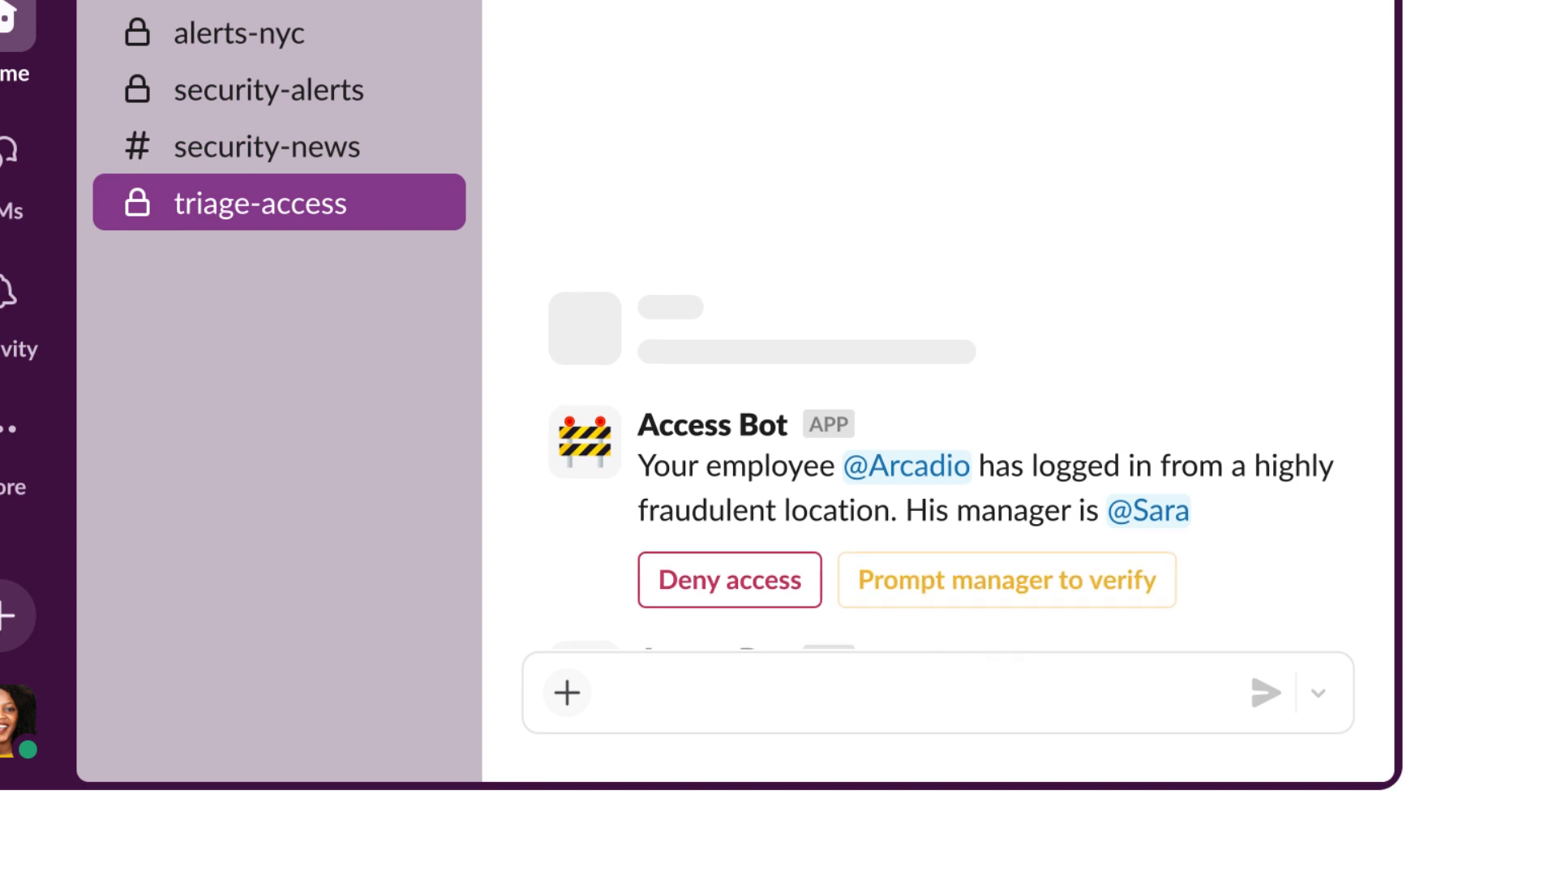
{"action": "left_click", "coordinate": [1007, 579]}
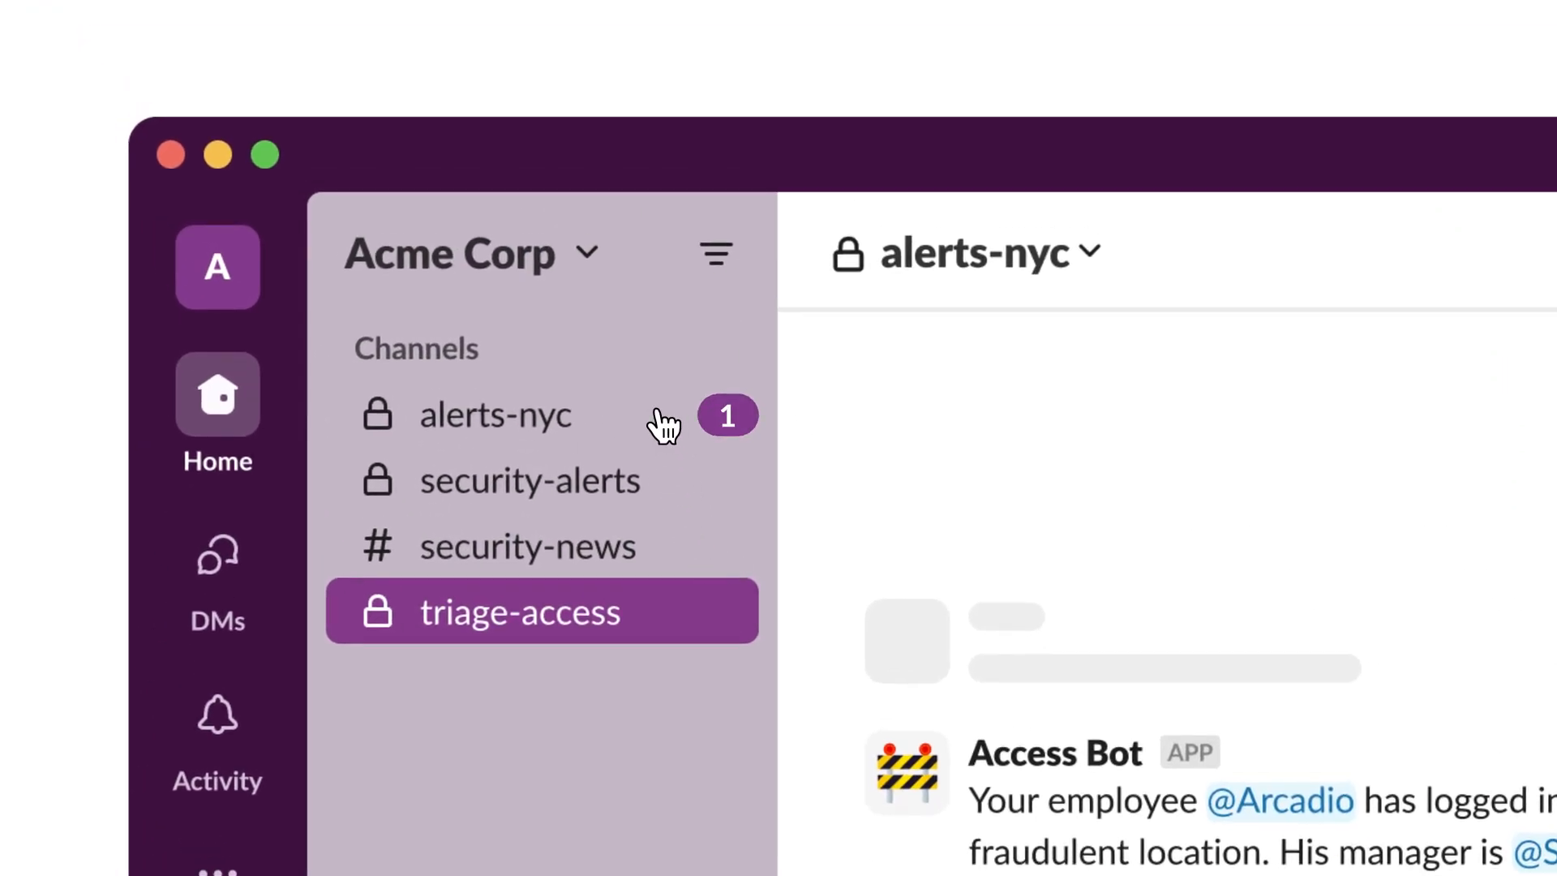
{"action": "left_click", "coordinate": [497, 415]}
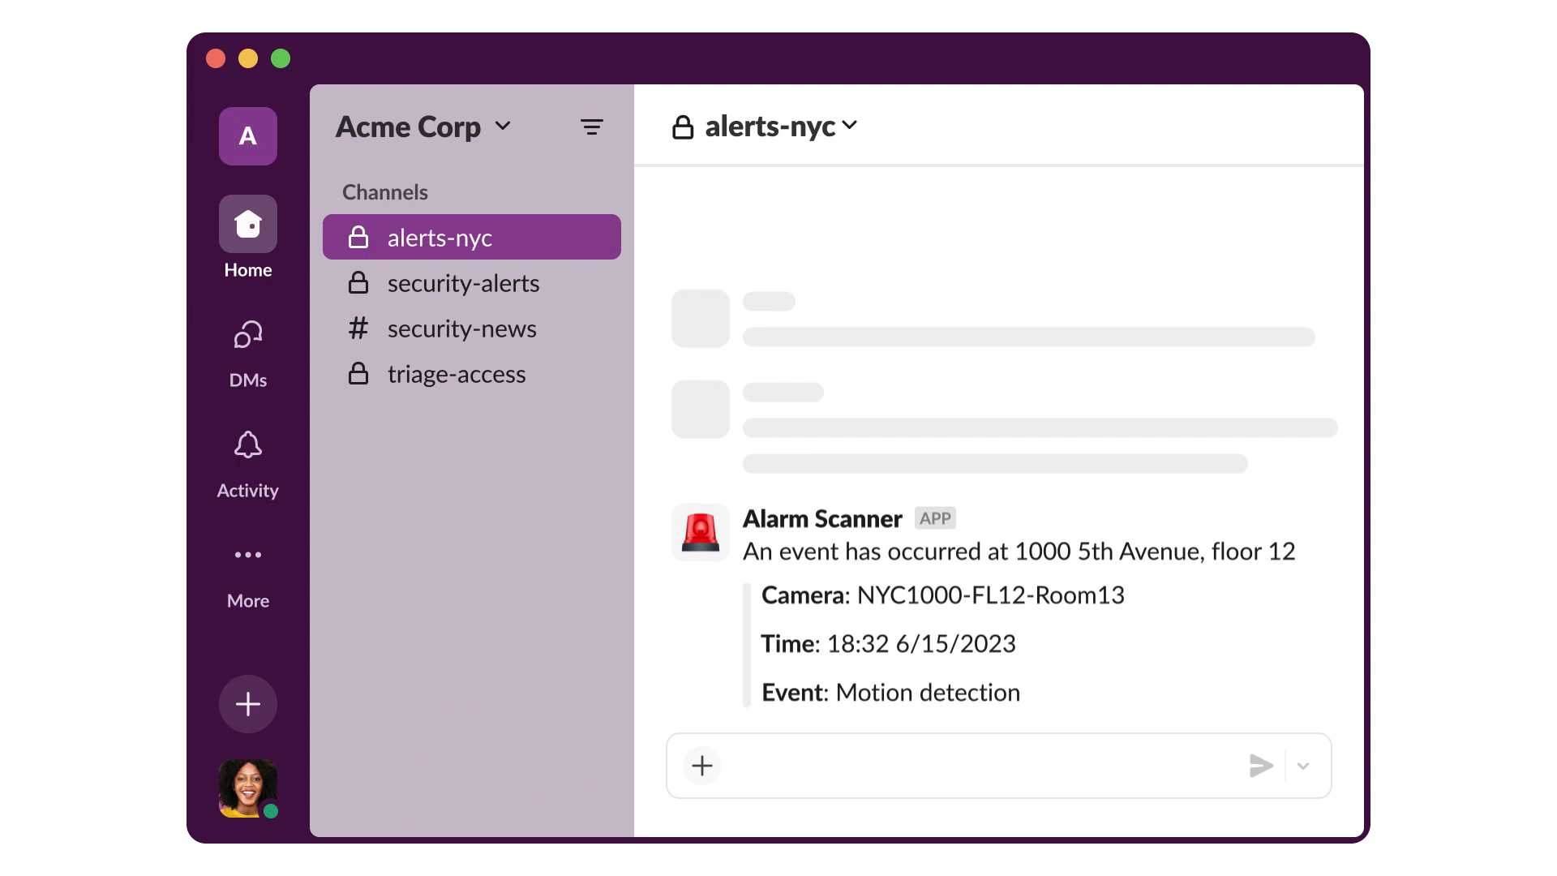